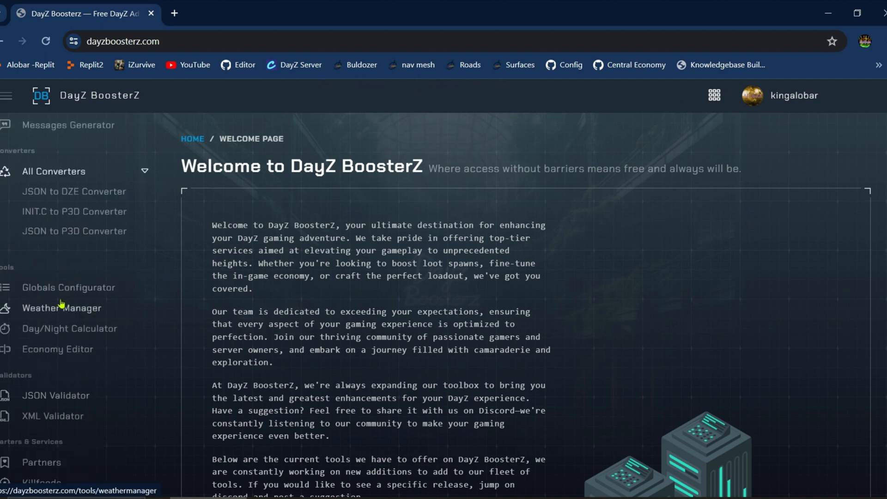
mouse_move(74, 191)
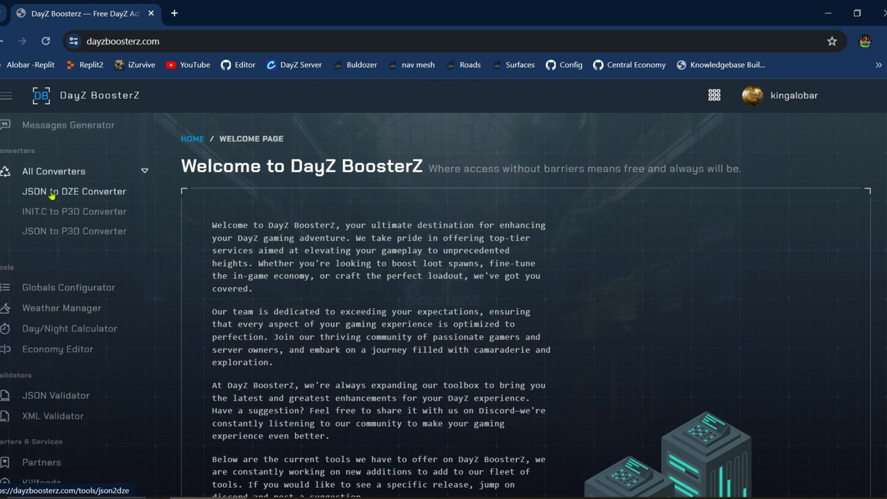
Open the JSON to DZE Converter page from the DayZ BoosterZ sidebar
left_click(73, 191)
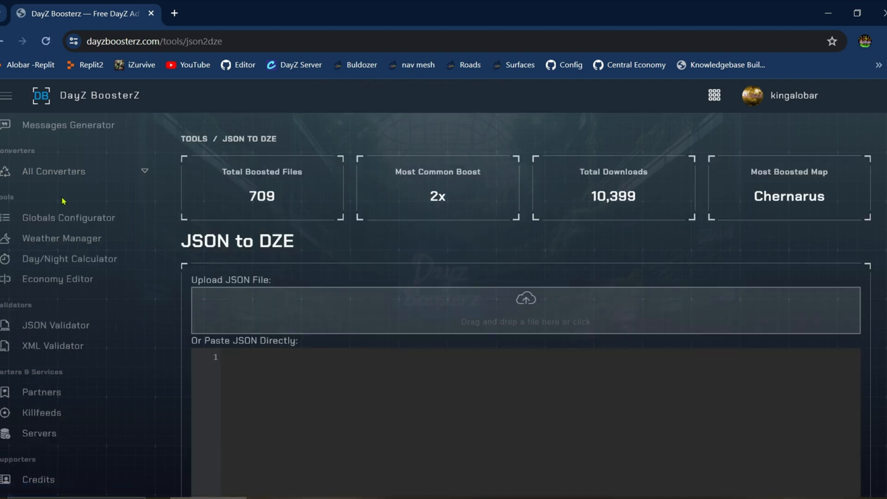
mouse_move(395, 451)
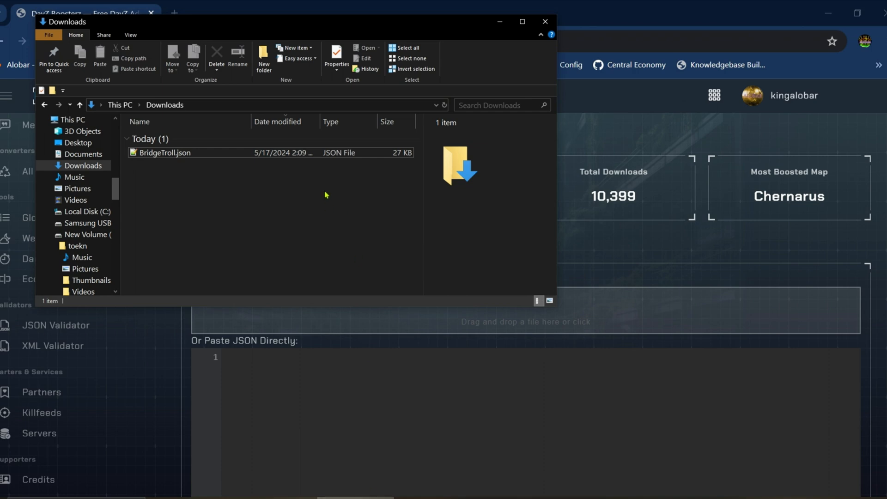
mouse_move(167, 153)
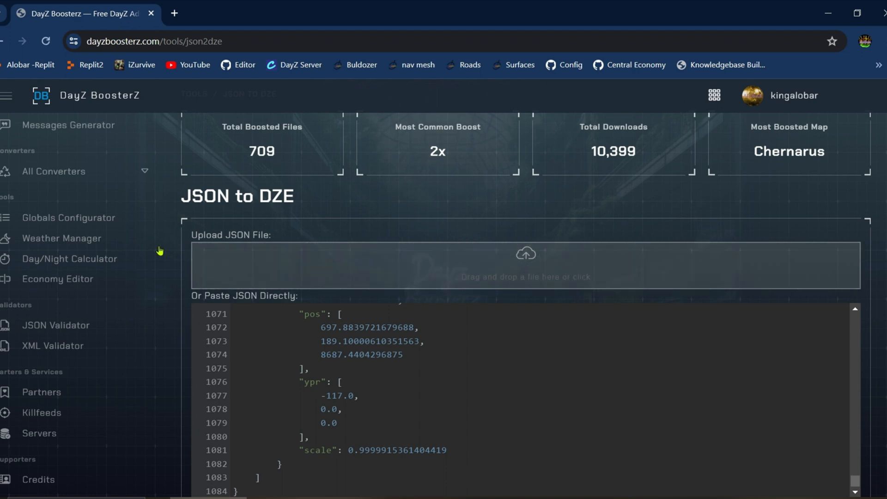
Convert the BridgeTroll JSON to DZE and start downloading the result
scroll("down", 3)
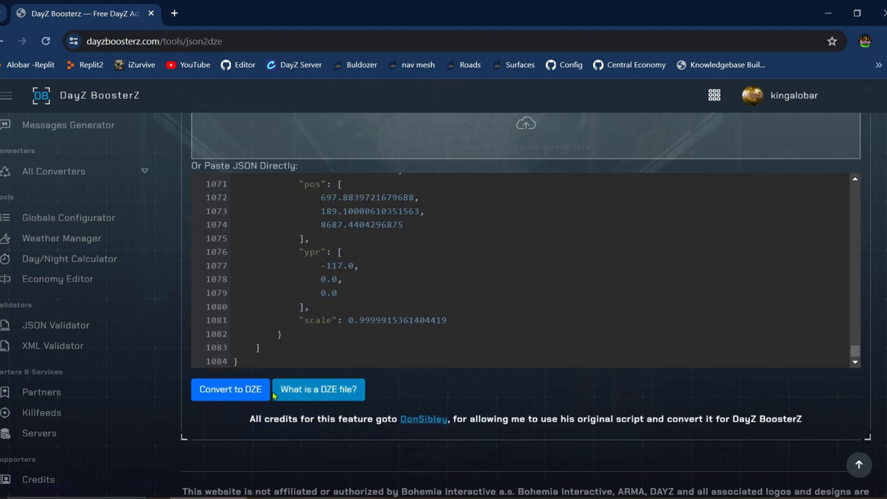
left_click(230, 389)
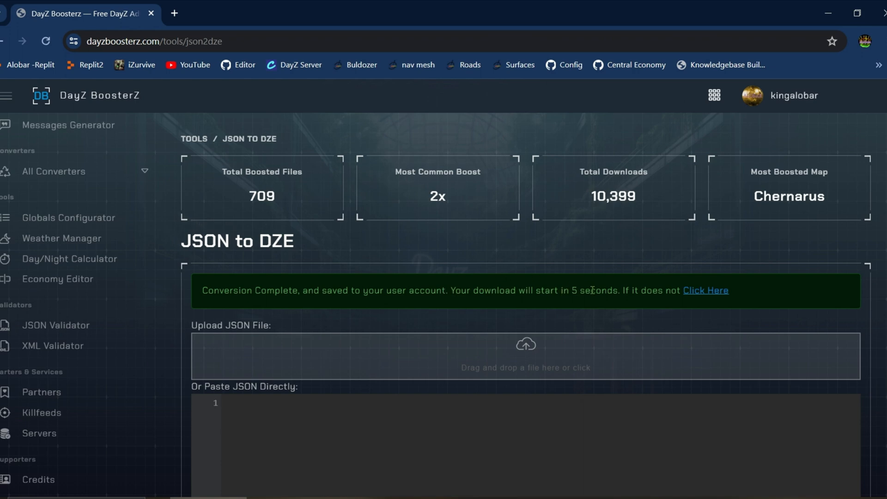
left_click(705, 290)
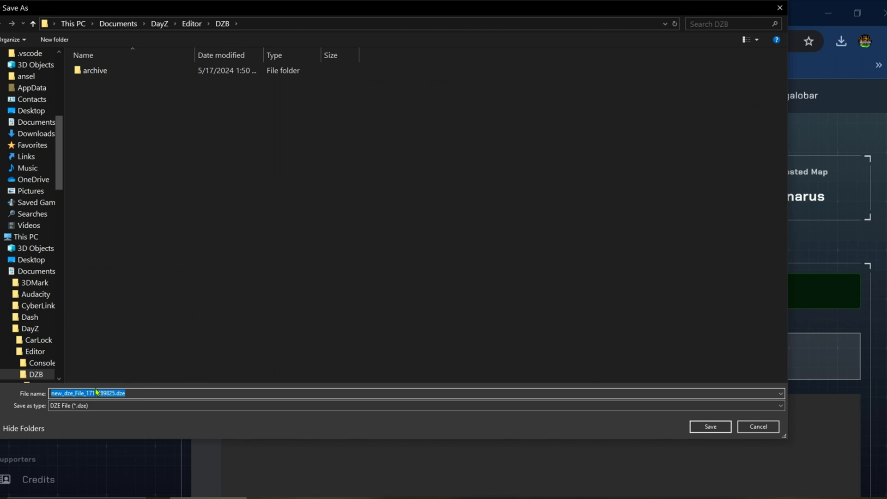
Save the converted file as Bridge in the DZB folder
type("Bridge")
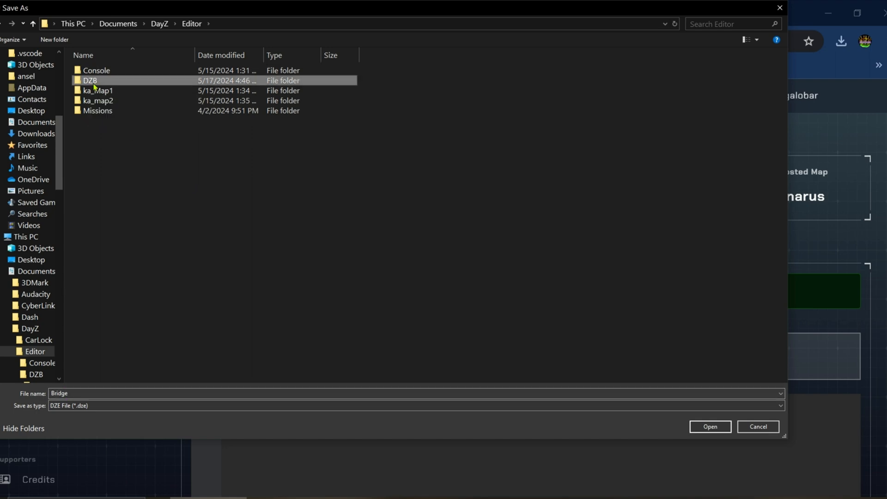
double_click(89, 80)
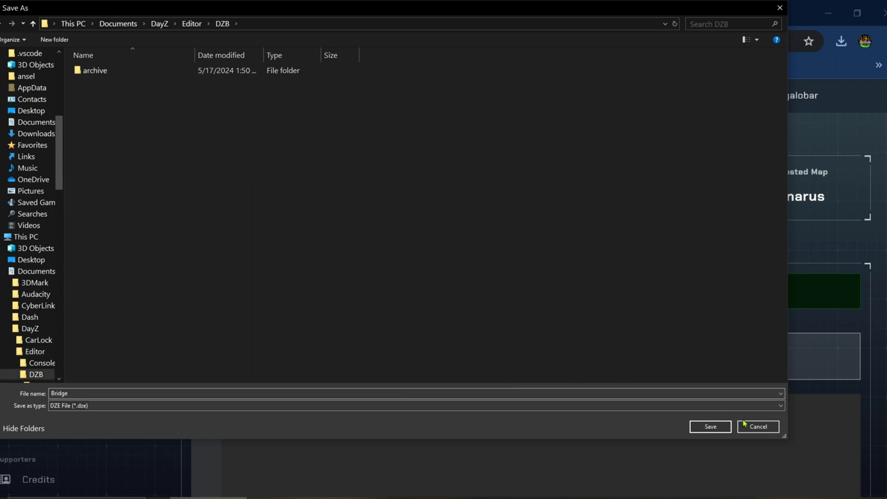
left_click(710, 426)
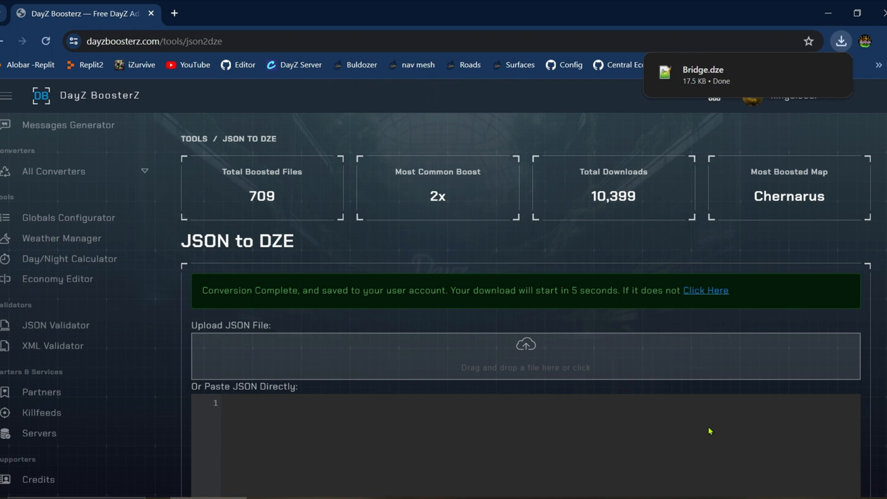
mouse_move(665, 450)
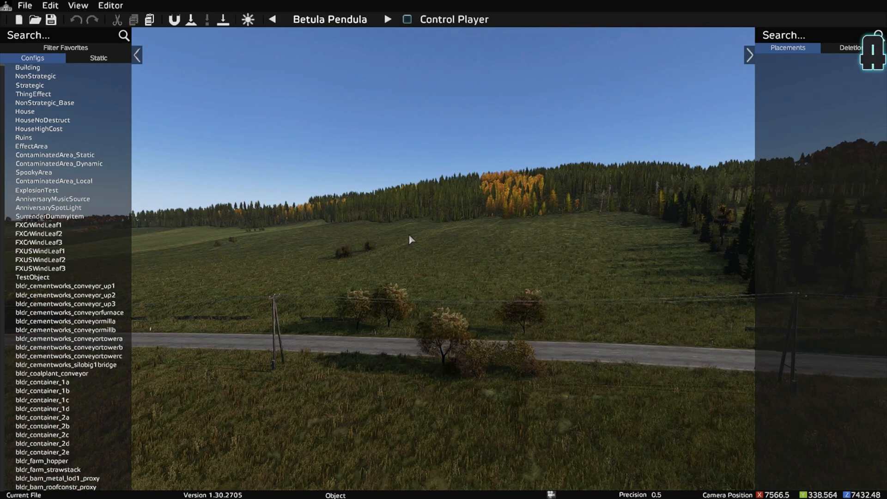
mouse_move(35, 19)
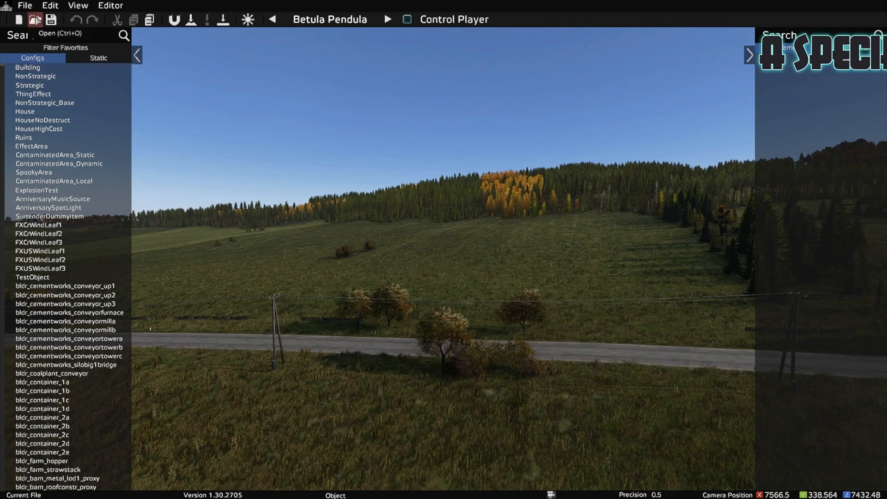
Load Bridge.dze from the DZB folder through the editor's Open dialog
left_click(35, 19)
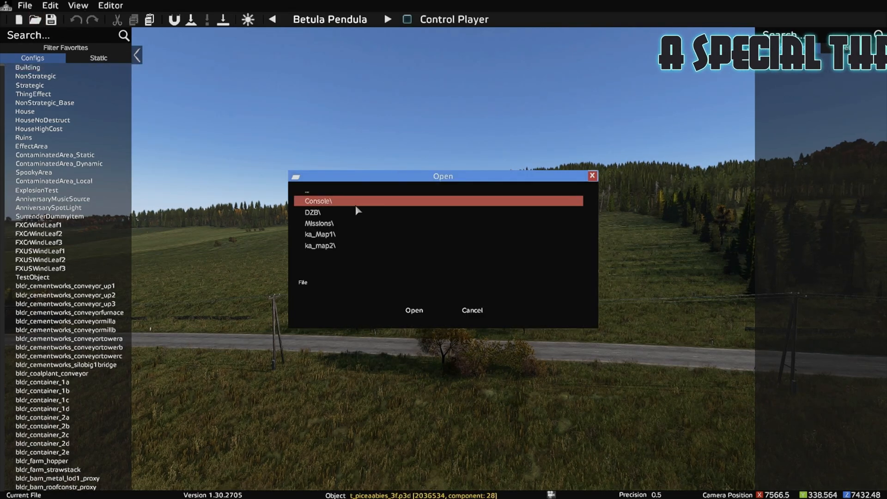
double_click(320, 212)
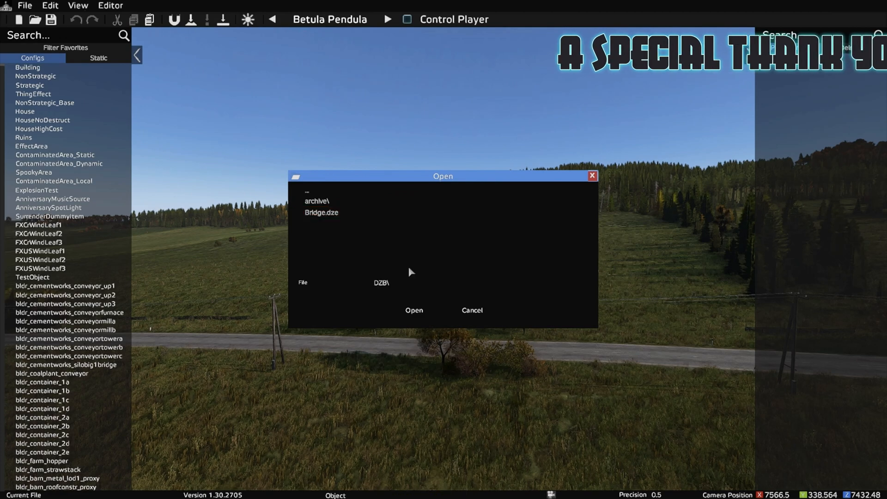
left_click(321, 212)
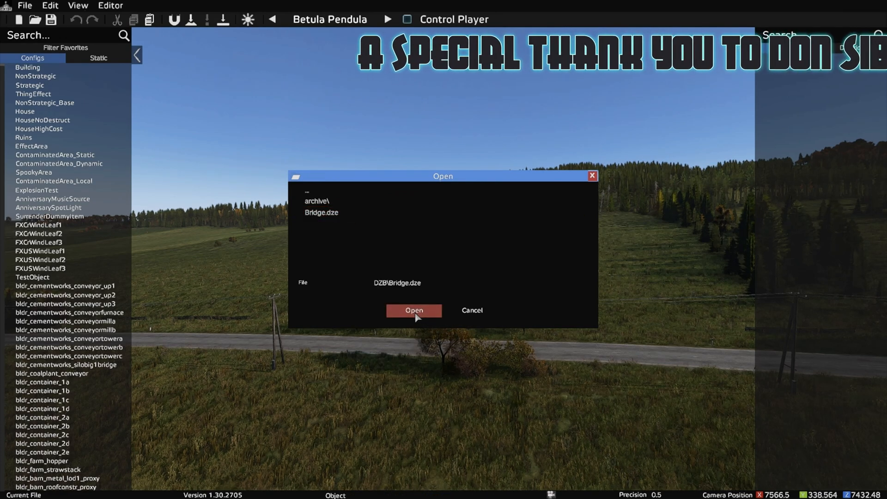
left_click(413, 310)
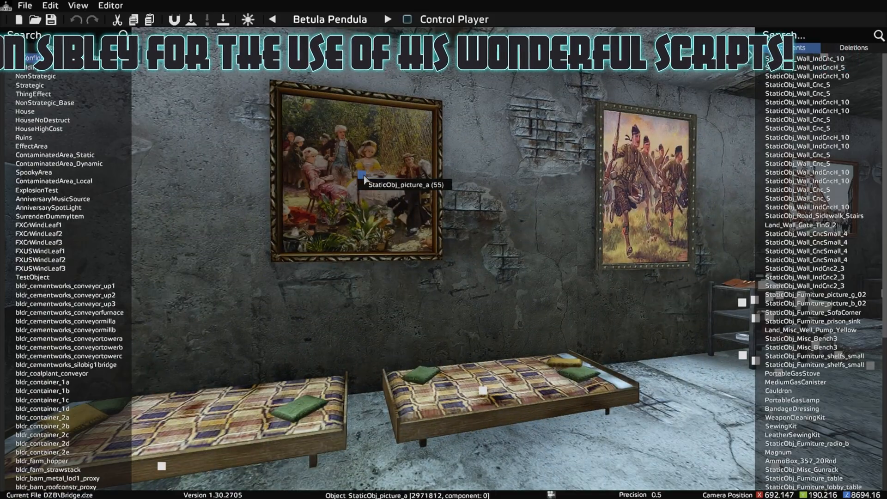
Review the StaticObj_picture_a painting's position, orientation and scale 3, then close Properties
double_click(355, 170)
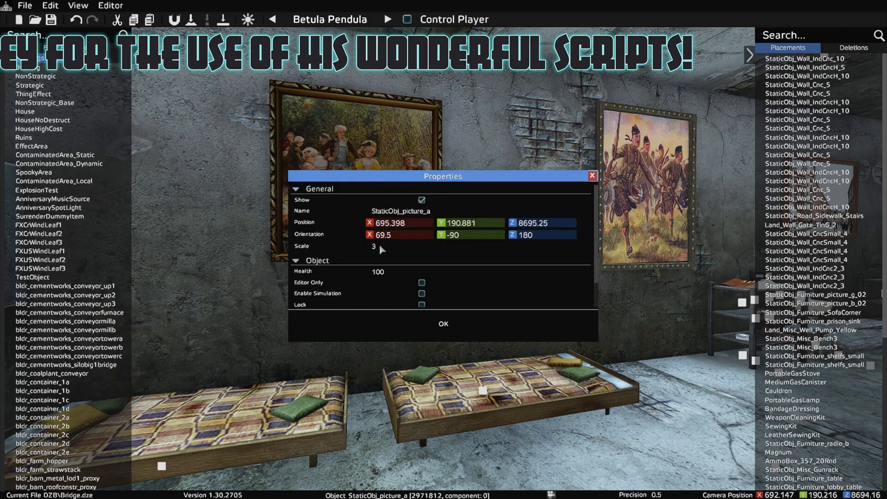
mouse_move(409, 262)
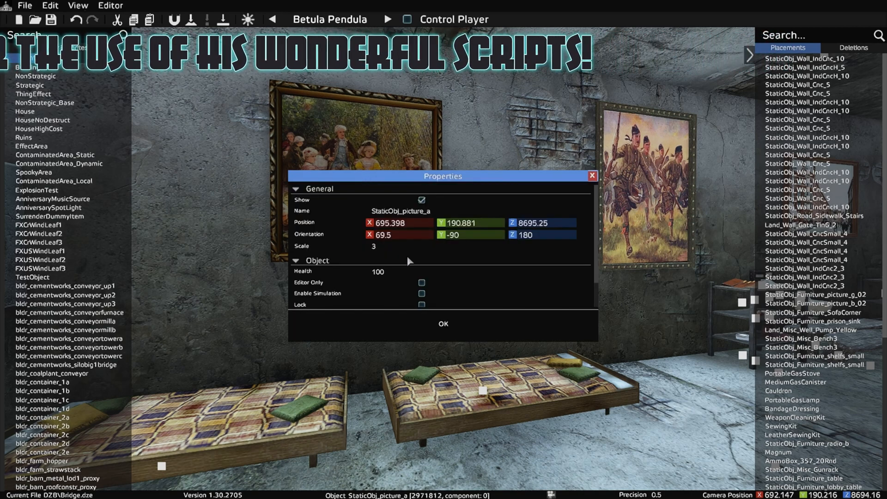
left_click(443, 323)
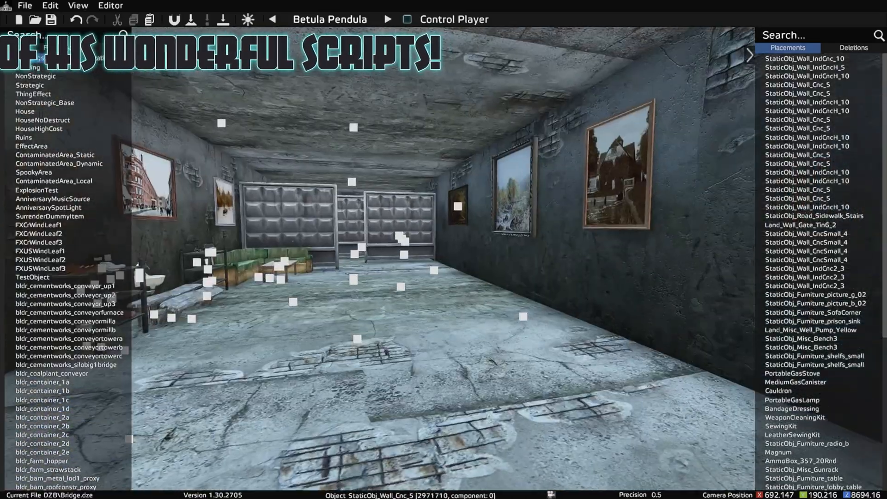